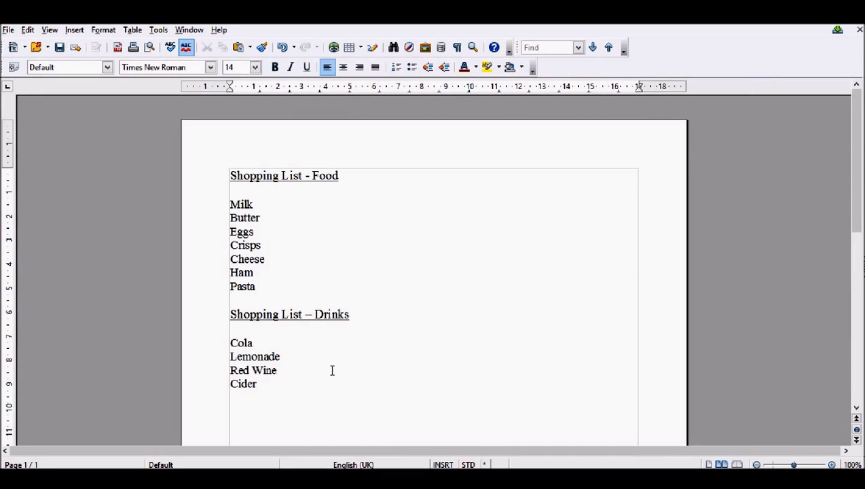
mouse_move(333, 373)
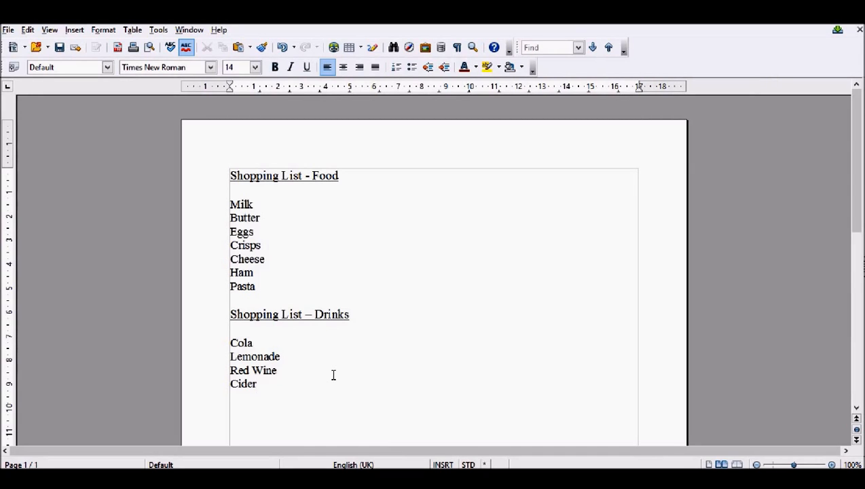
Step: Place the cursor before Milk to begin selecting the food items through Pasta
left_click(256, 384)
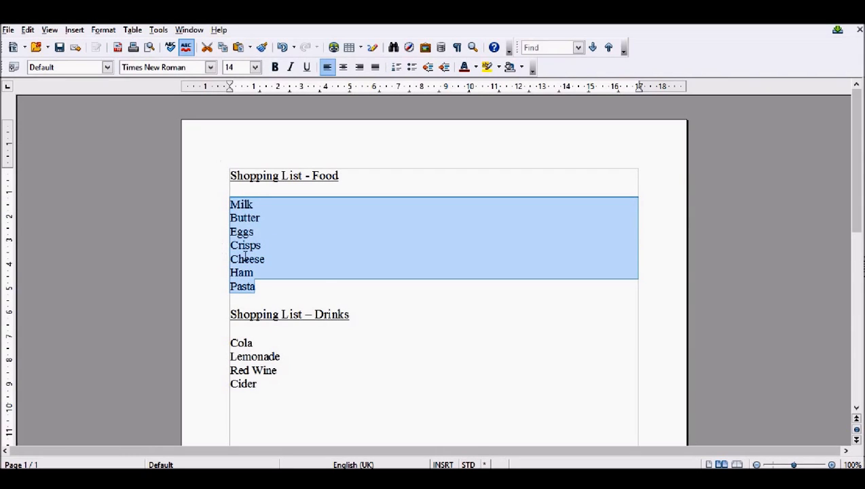
mouse_move(462, 334)
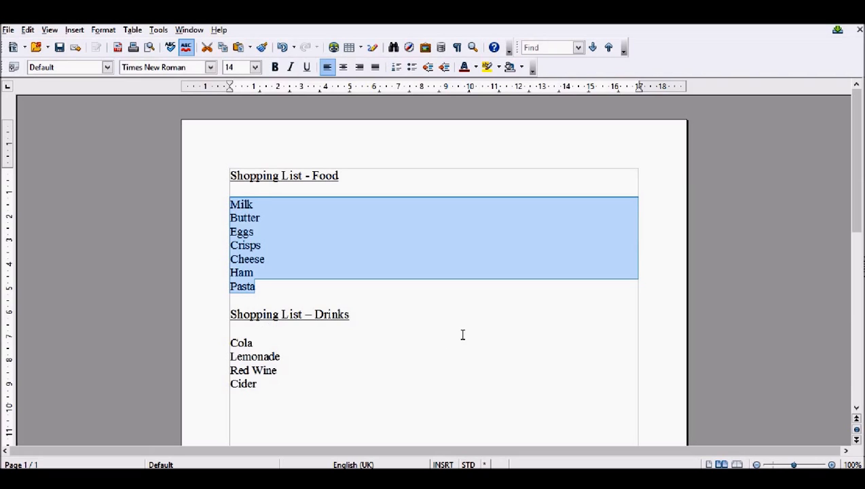
mouse_move(397, 121)
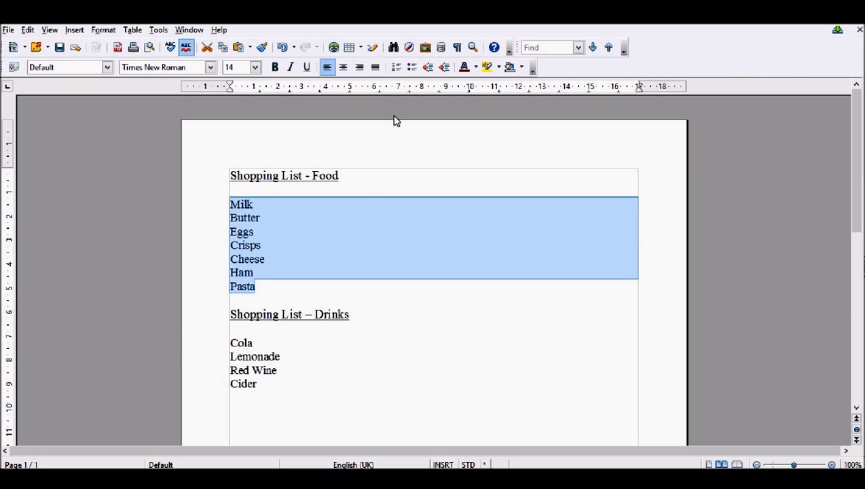
mouse_move(411, 67)
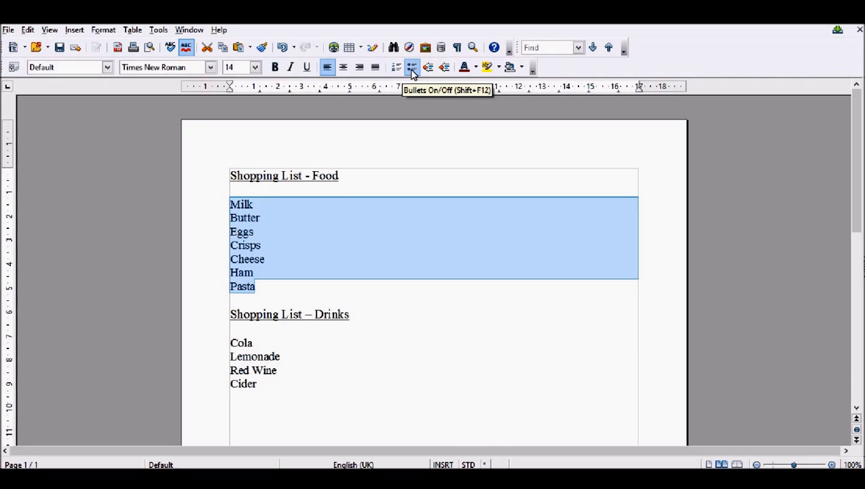
mouse_move(412, 67)
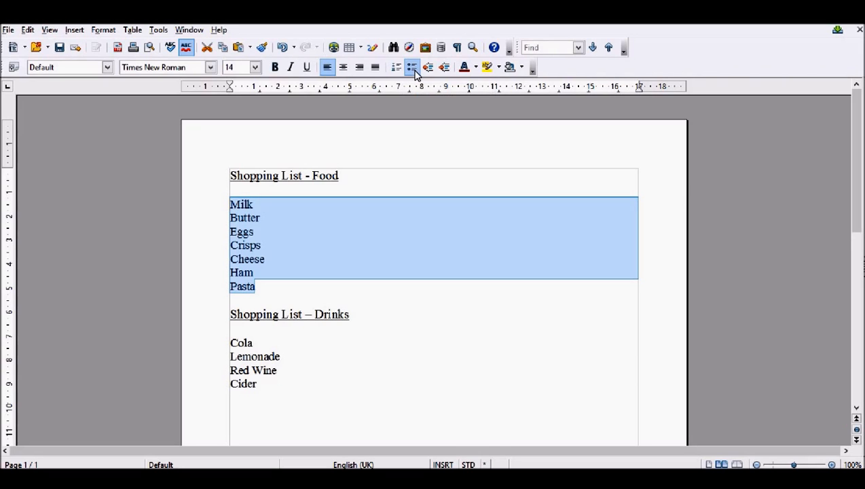
Step: Bullet the seven food items, then start selecting the drinks Cola through Cider
left_click(413, 66)
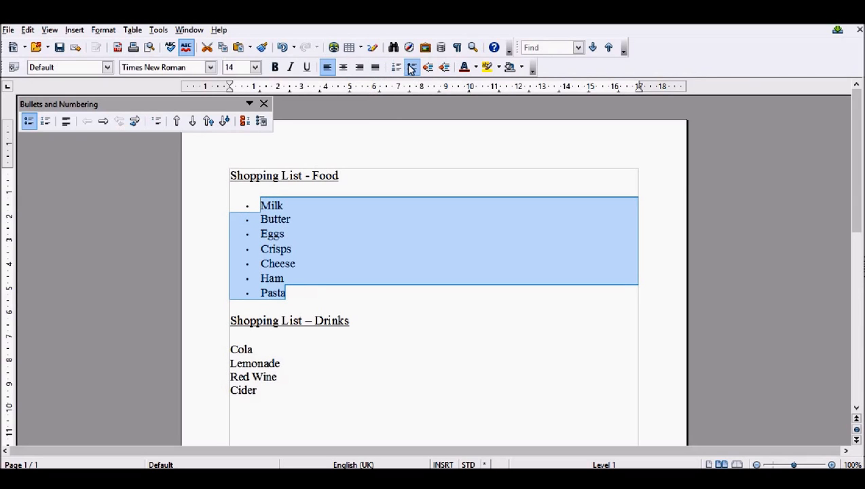
left_click(264, 103)
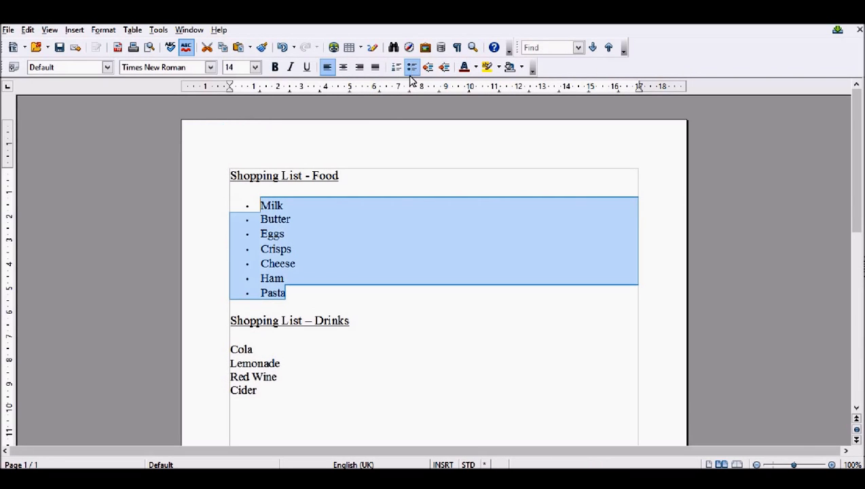
left_click(413, 66)
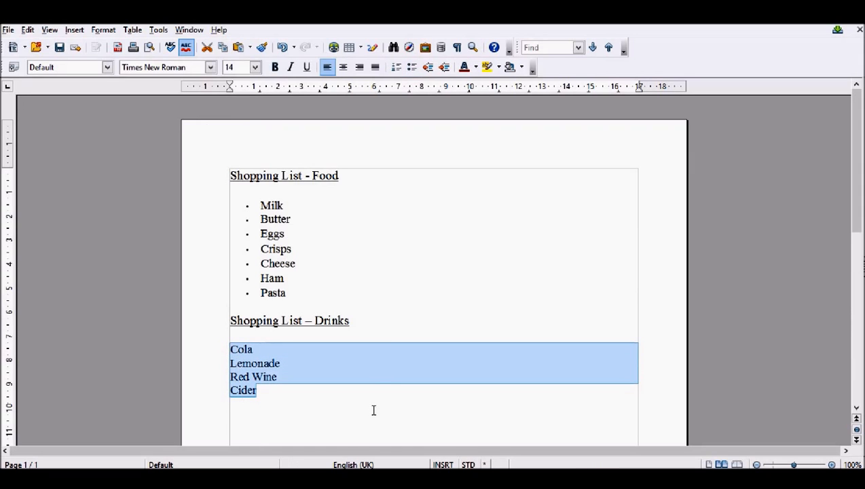
mouse_move(396, 66)
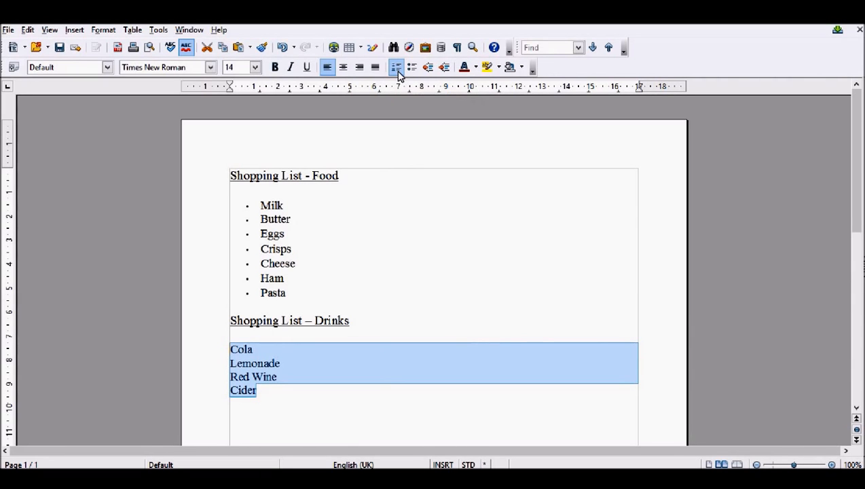
mouse_move(103, 30)
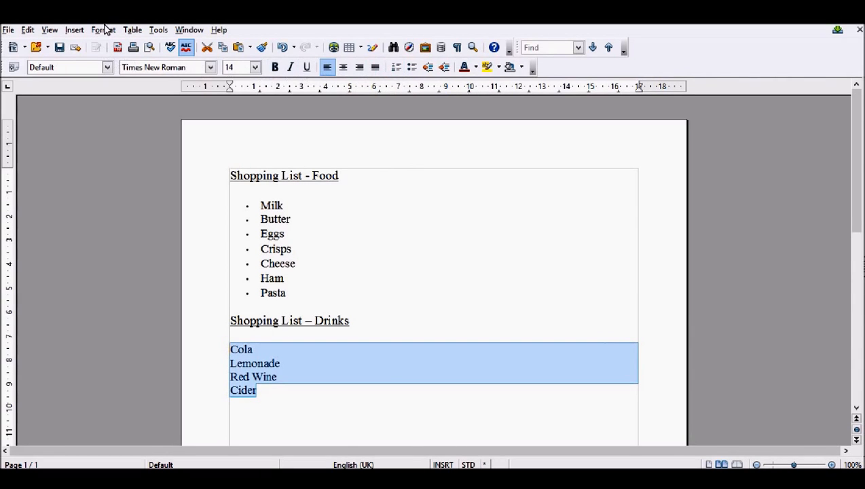
Step: Apply the '1. 2. 3.' numbering style to the drinks Cola through Cider
left_click(103, 30)
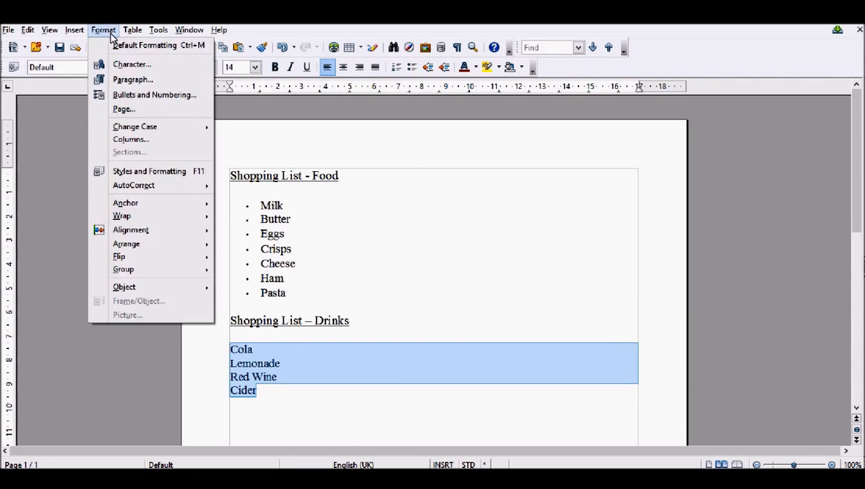
mouse_move(154, 94)
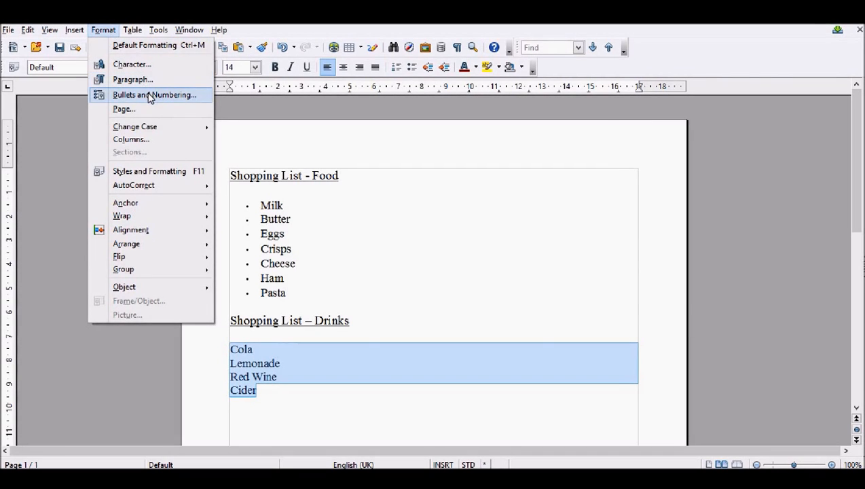
left_click(154, 95)
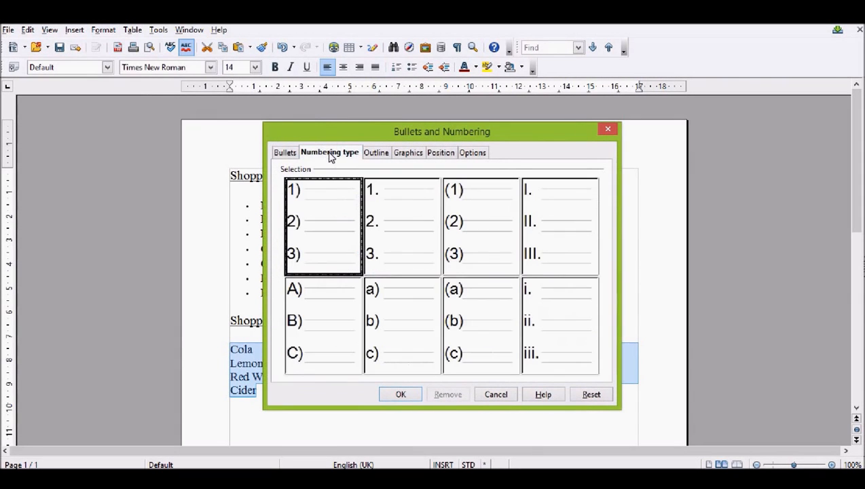
left_click(402, 225)
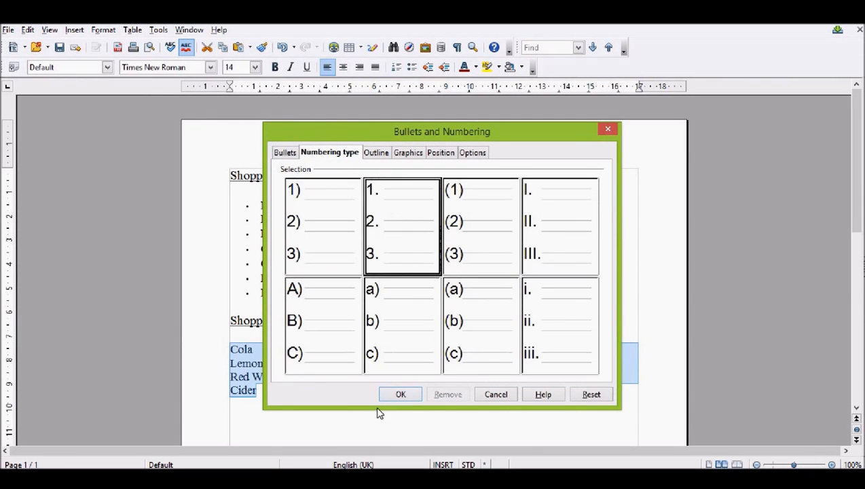
left_click(401, 395)
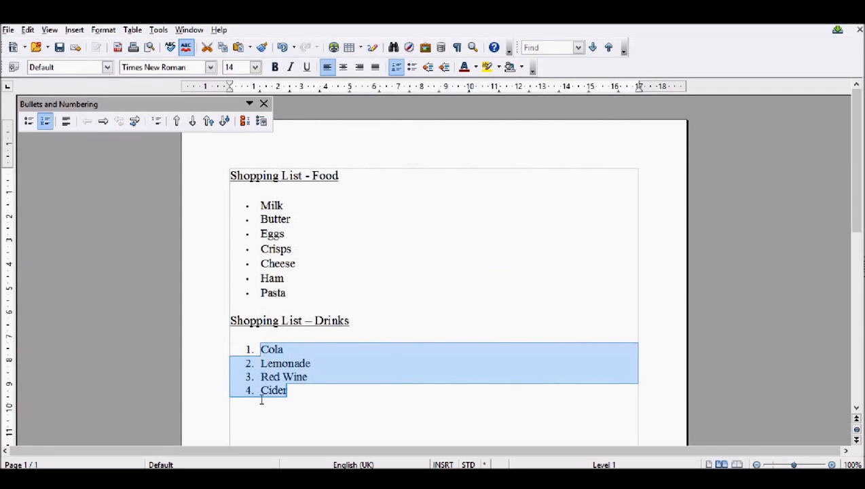
left_click(293, 293)
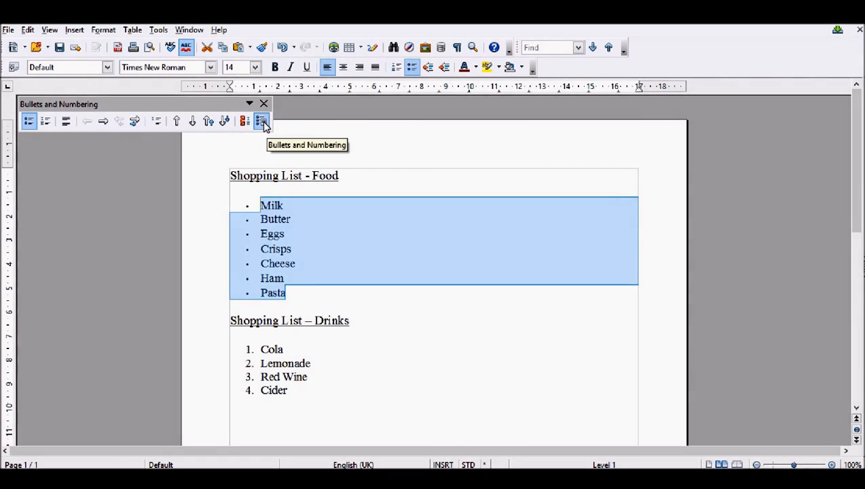
Step: Apply the green ball picture bullet from the Graphics gallery to Milk through Pasta
left_click(262, 121)
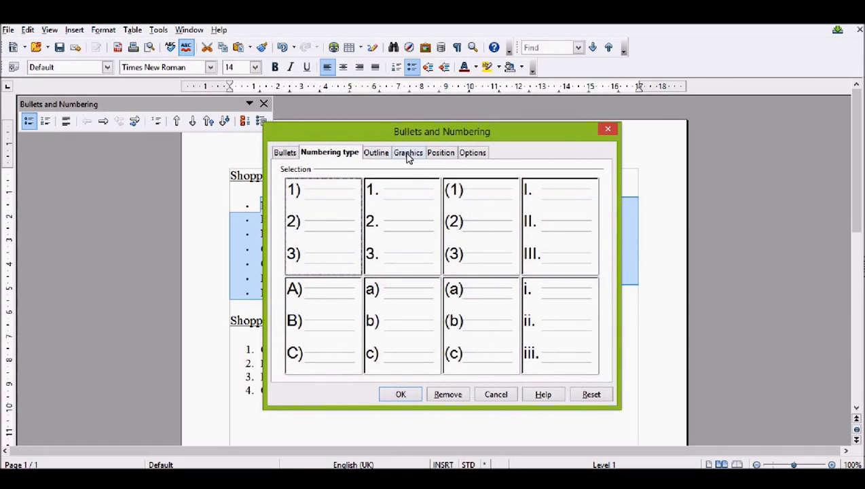
left_click(408, 152)
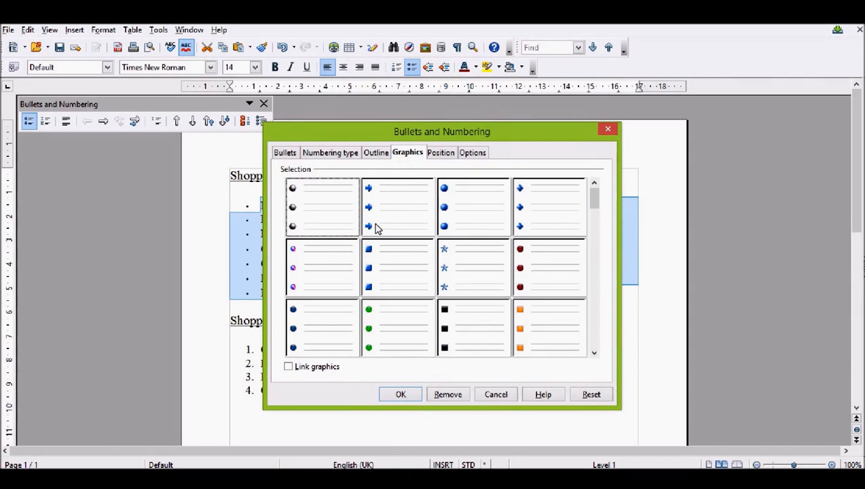
scroll("down", 3)
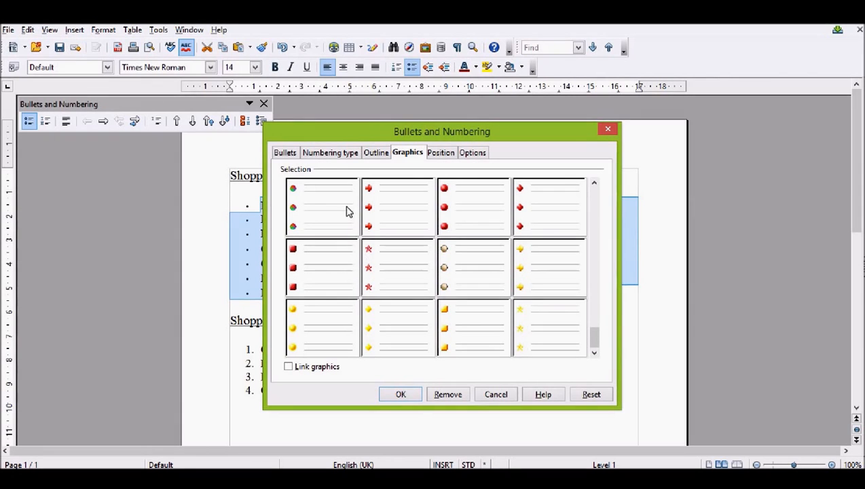
left_click(322, 207)
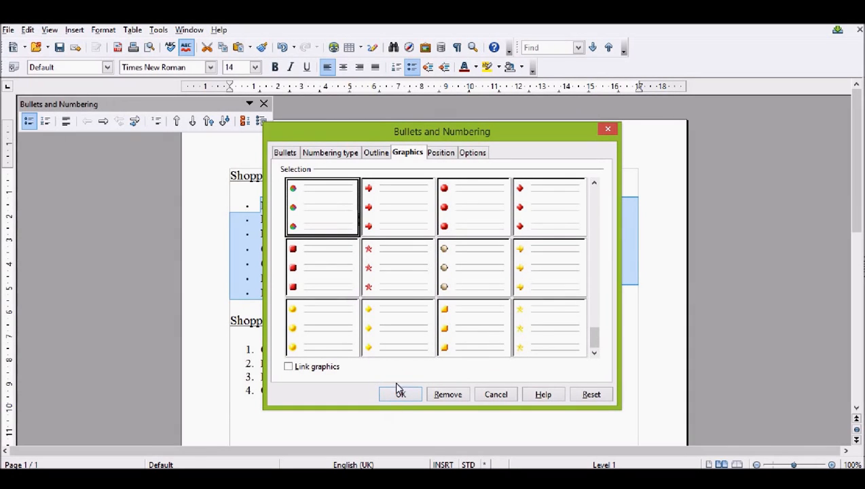
mouse_move(274, 217)
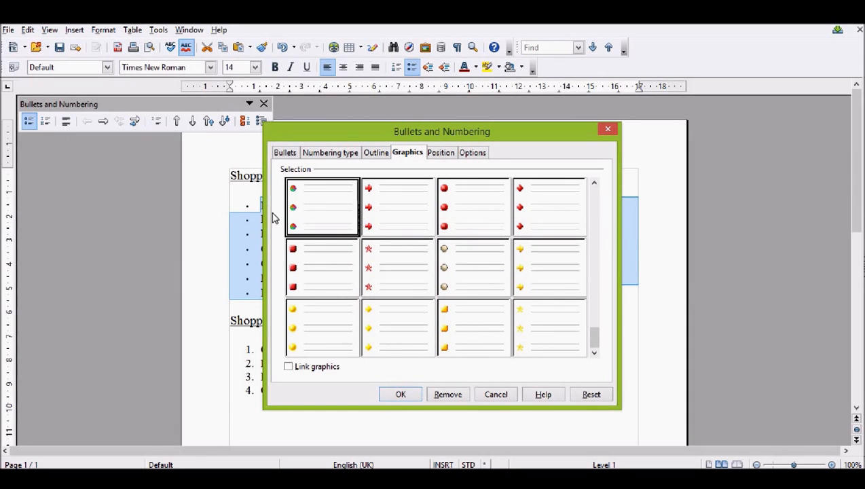
mouse_move(400, 395)
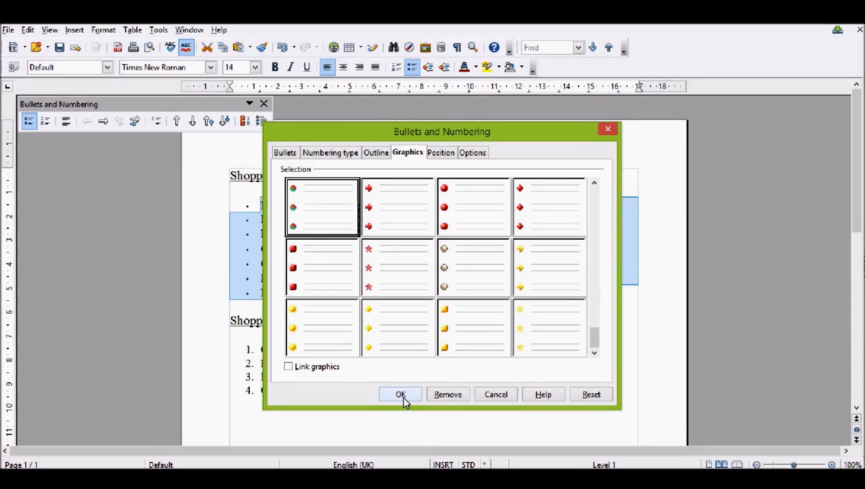
left_click(400, 395)
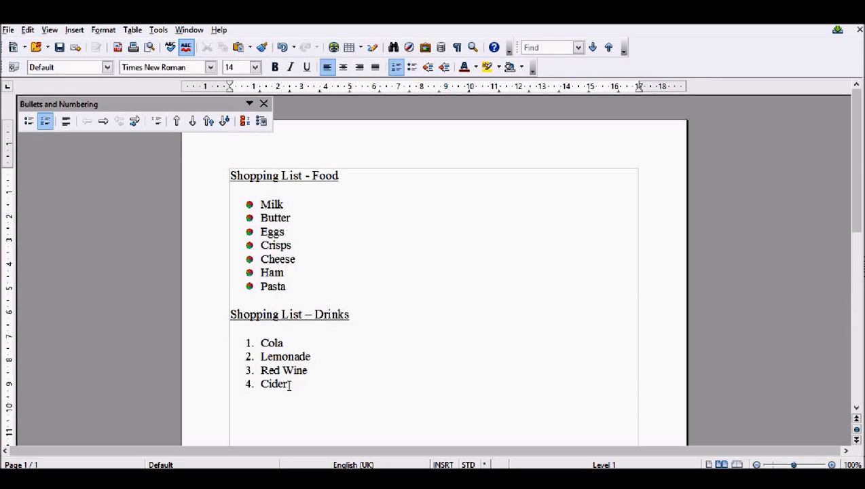
Step: Select Cola through Cider and apply the '(1) (2) (3)' numbering style
left_click_drag(261, 342, 286, 384)
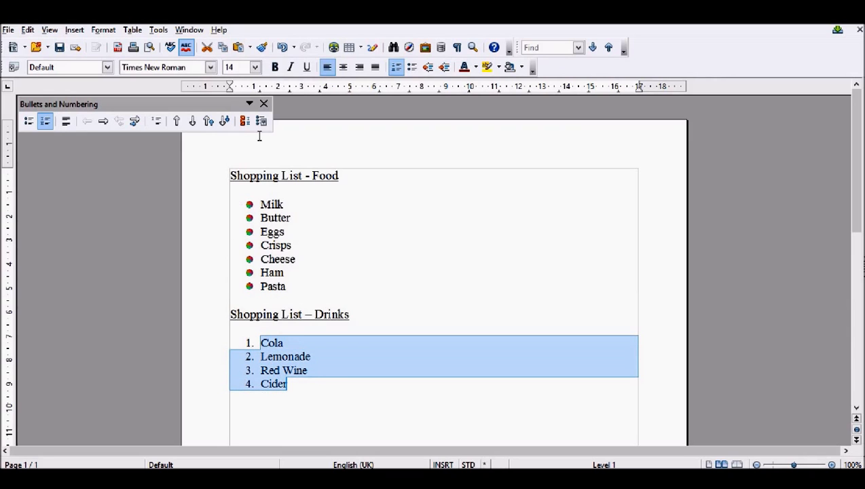
mouse_move(261, 121)
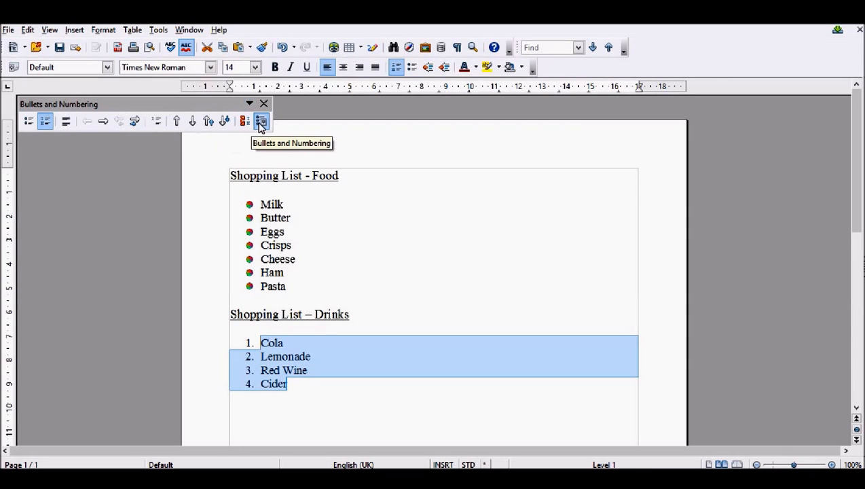
left_click(103, 29)
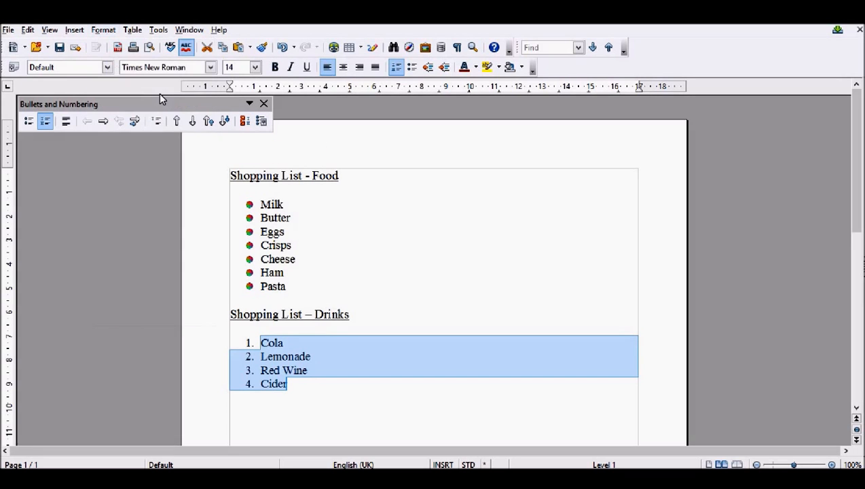
left_click(407, 152)
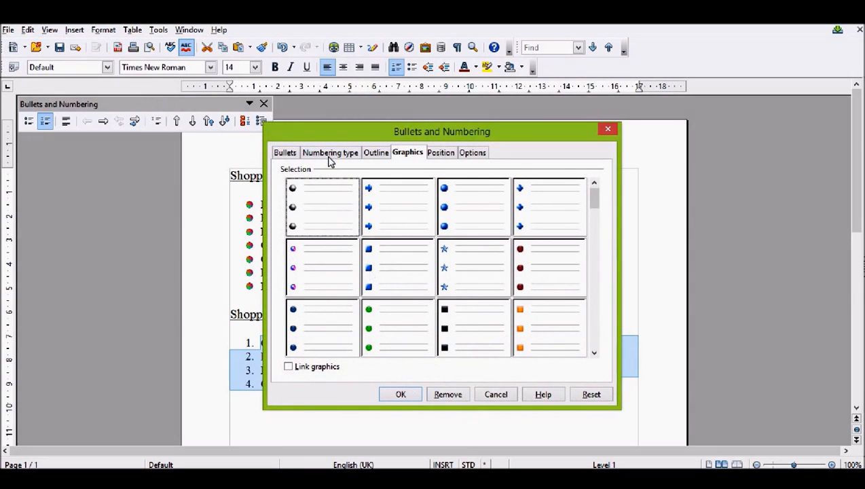
left_click(330, 152)
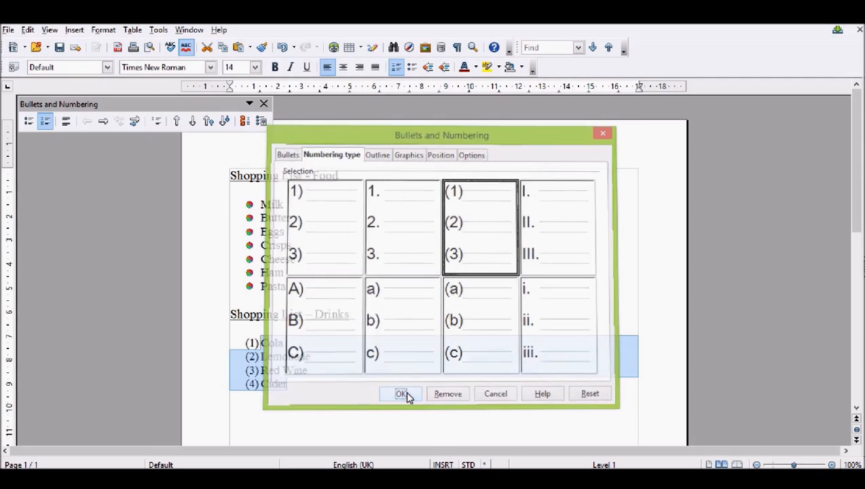
left_click(402, 394)
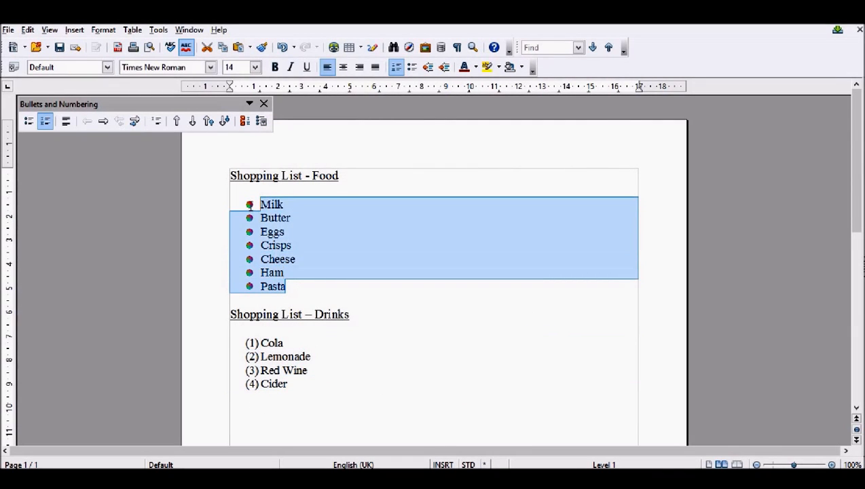
Step: Number the food items and restart at Crisps: Milk–Eggs 1–3, Crisps–Pasta 1–4
left_click(412, 67)
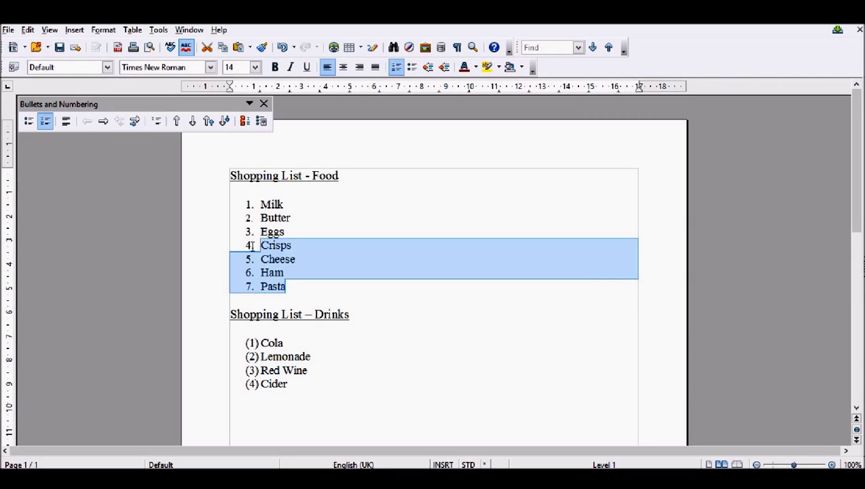
left_click(246, 121)
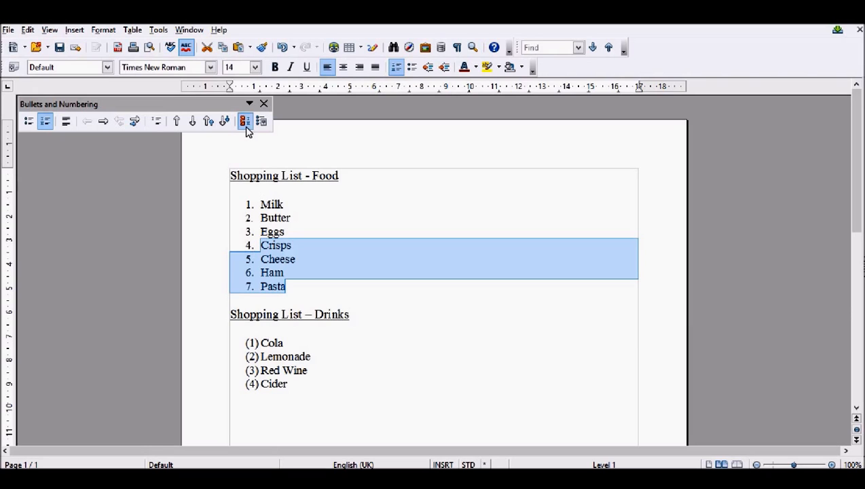
mouse_move(245, 121)
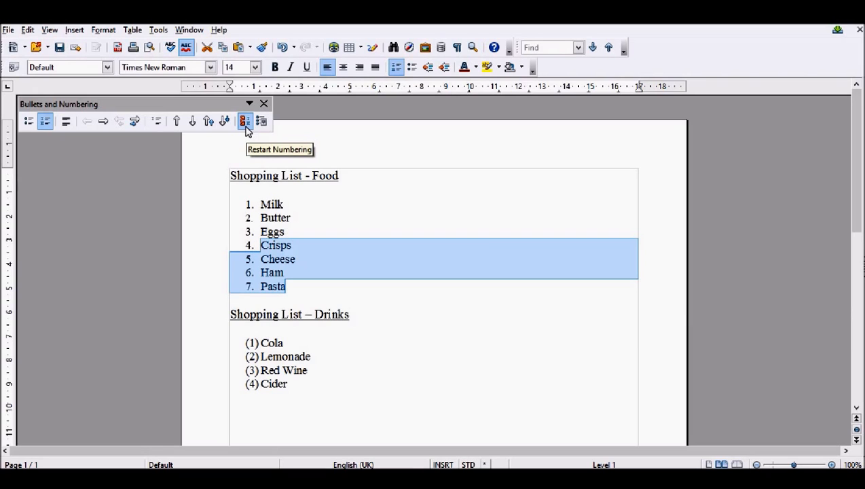
left_click(244, 121)
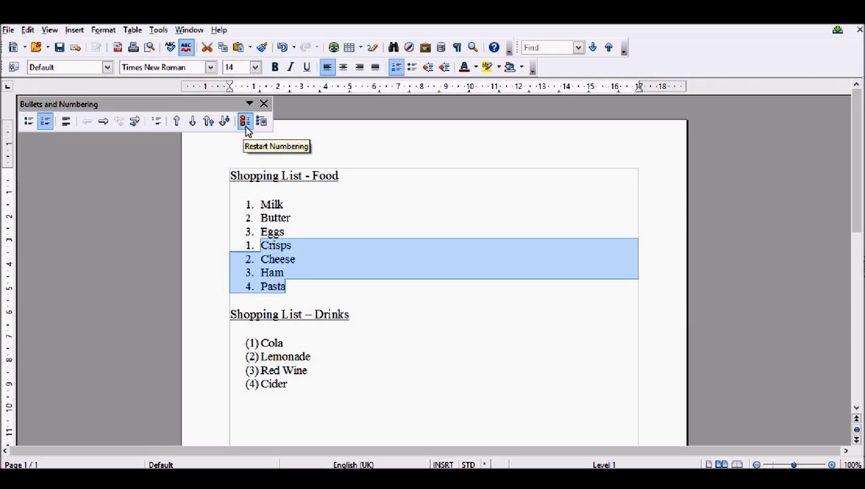
mouse_move(245, 256)
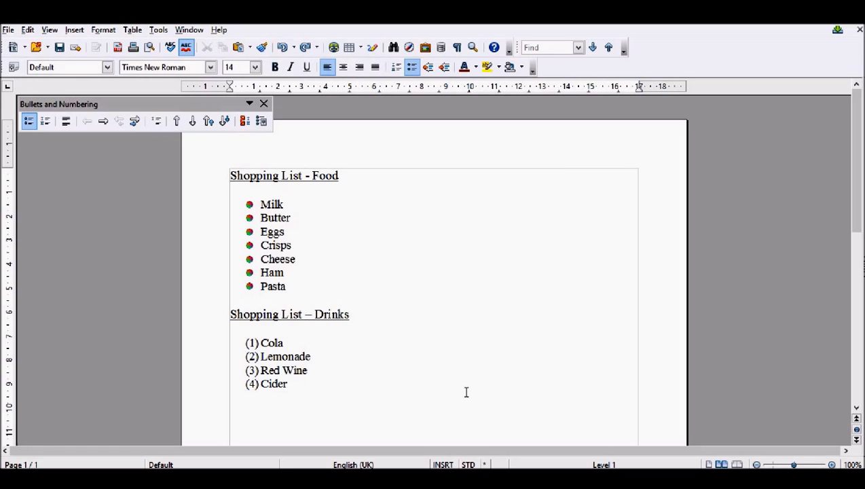
Step: Replace the restarted numbers on Milk through Pasta with graphic bullets again
left_click(261, 218)
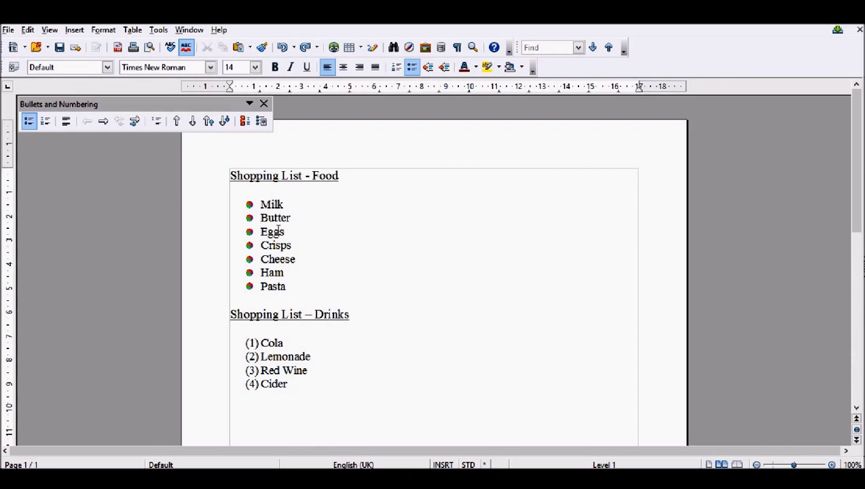
Step: Demote Butter, Cheese through Pasta one level each, then select the whole food list
left_click(103, 121)
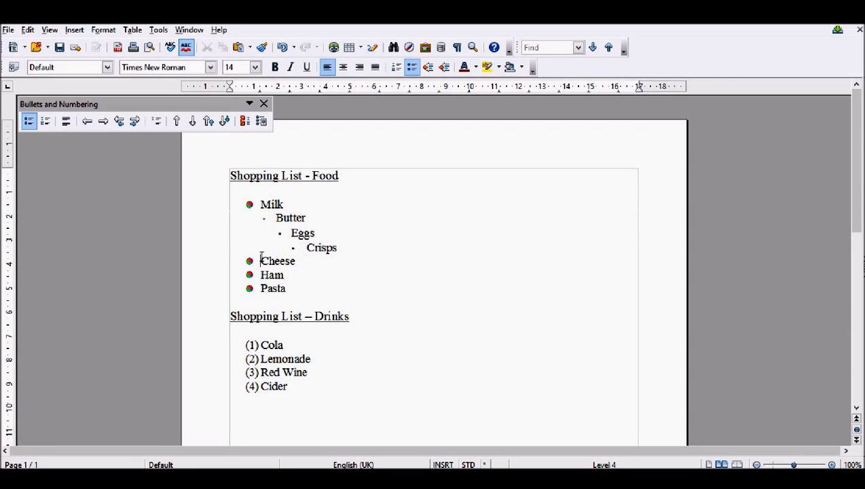
left_click(103, 120)
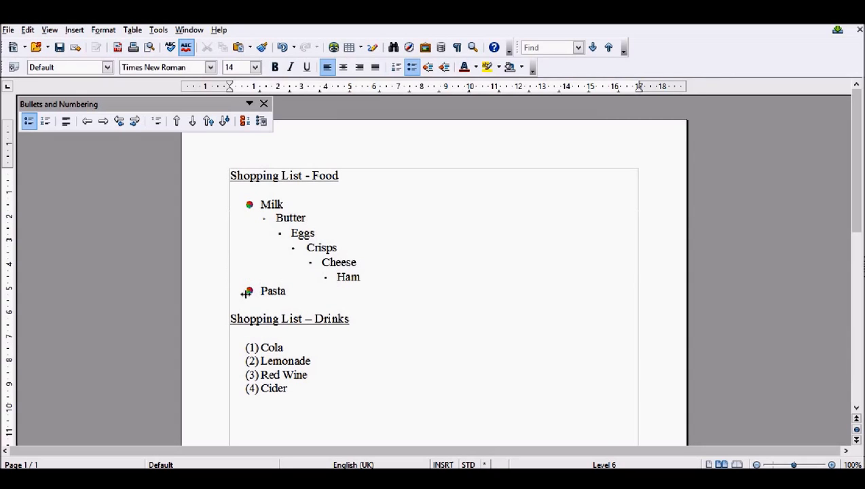
left_click(103, 120)
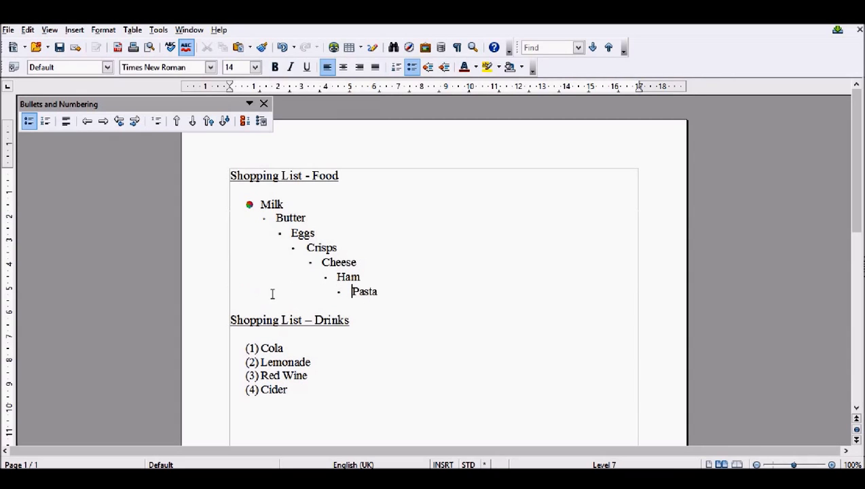
left_click_drag(292, 233, 377, 292)
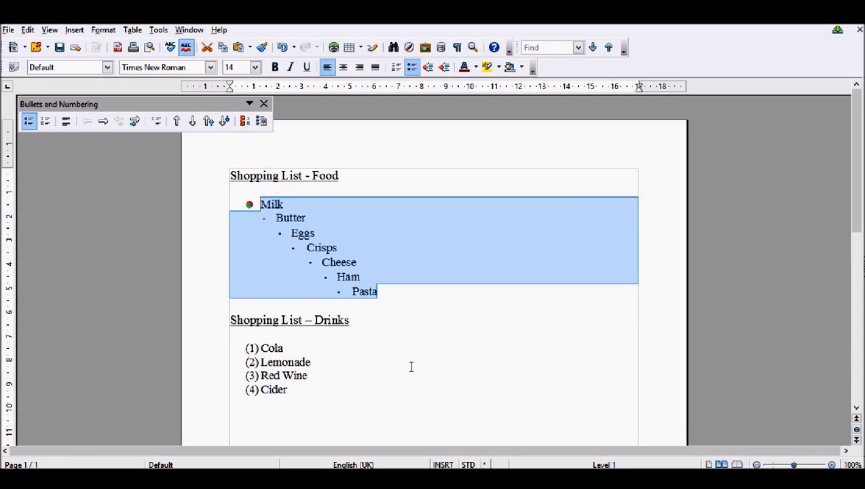
mouse_move(267, 157)
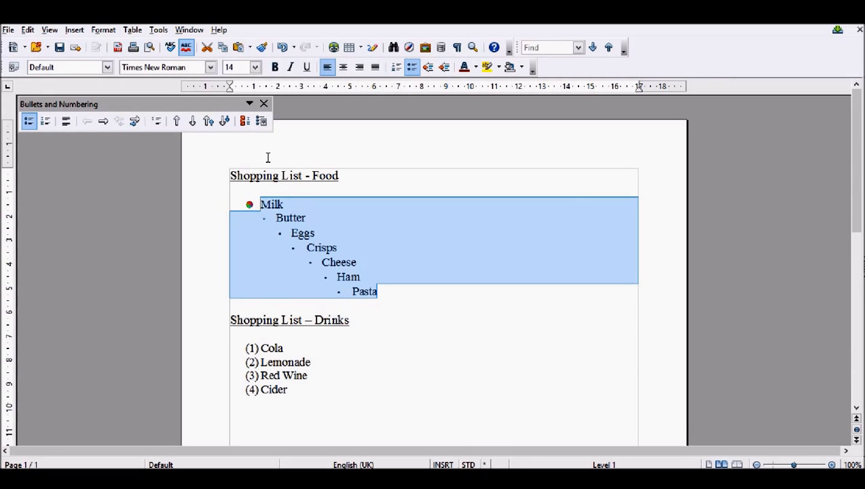
Step: Set level 1's numbering type to Graphics and browse the Gallery for an arrow
left_click(261, 120)
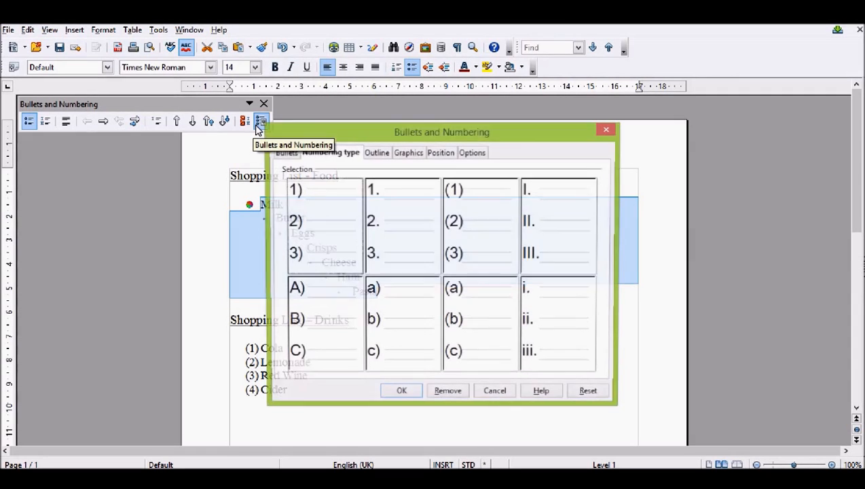
left_click(472, 152)
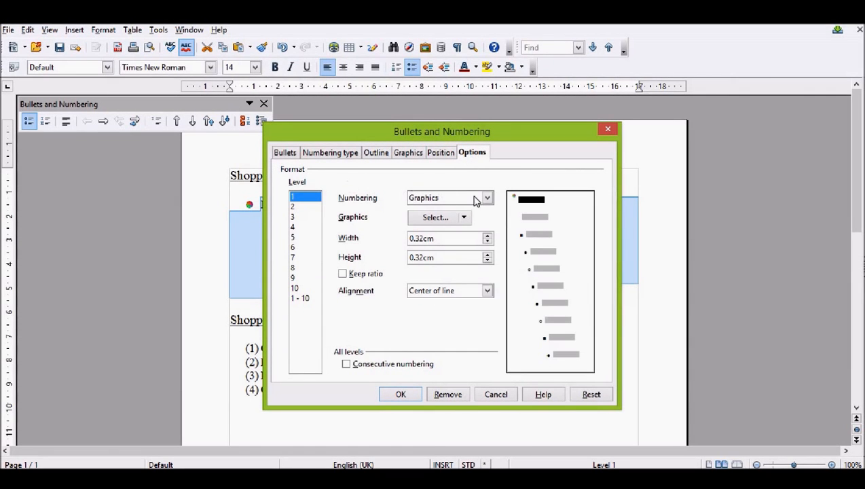
left_click(486, 198)
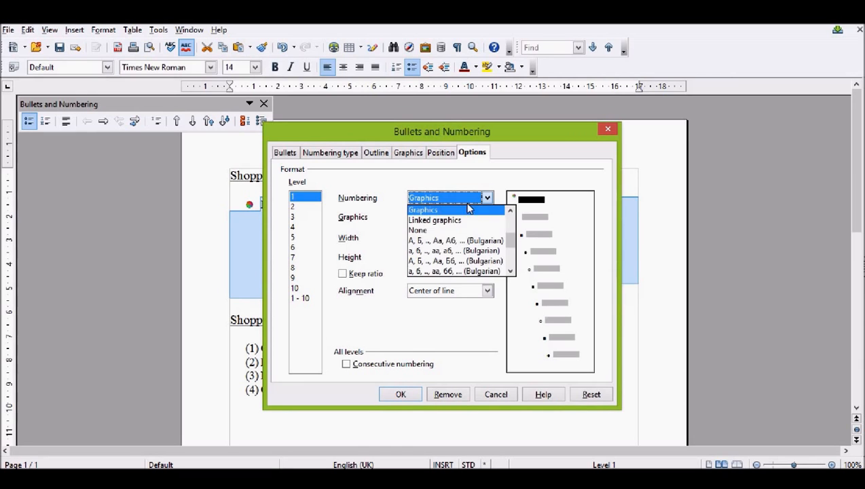
left_click(423, 209)
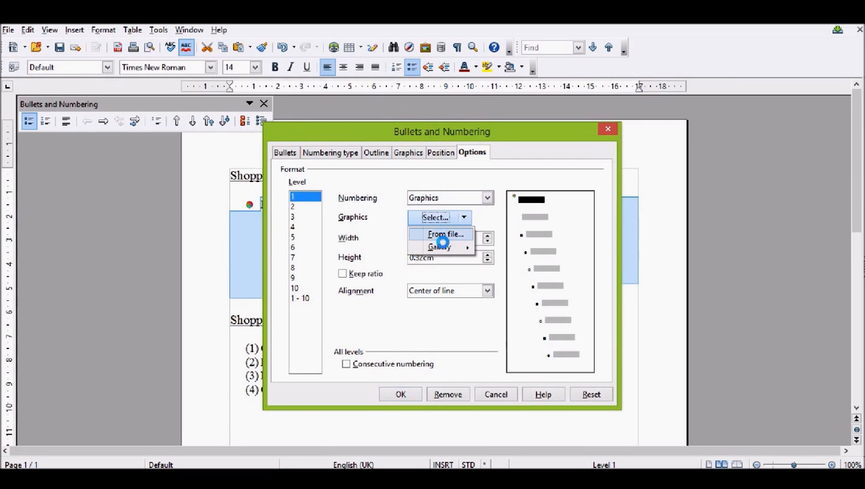
mouse_move(440, 246)
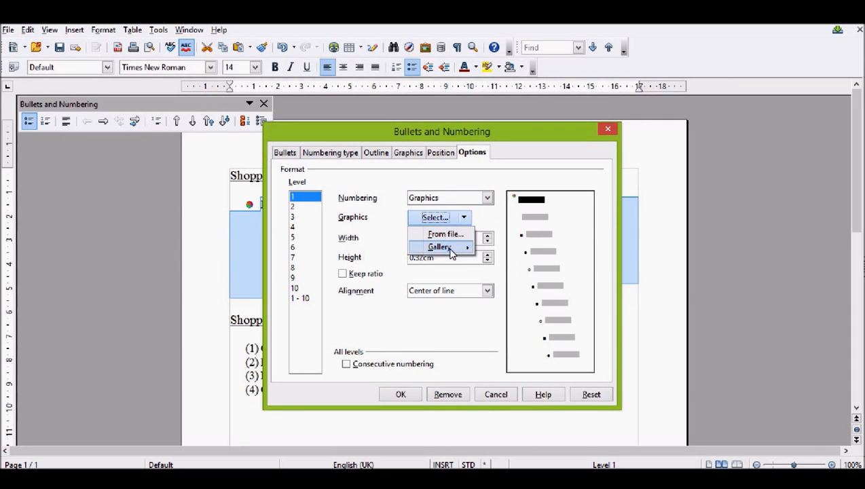
left_click(439, 246)
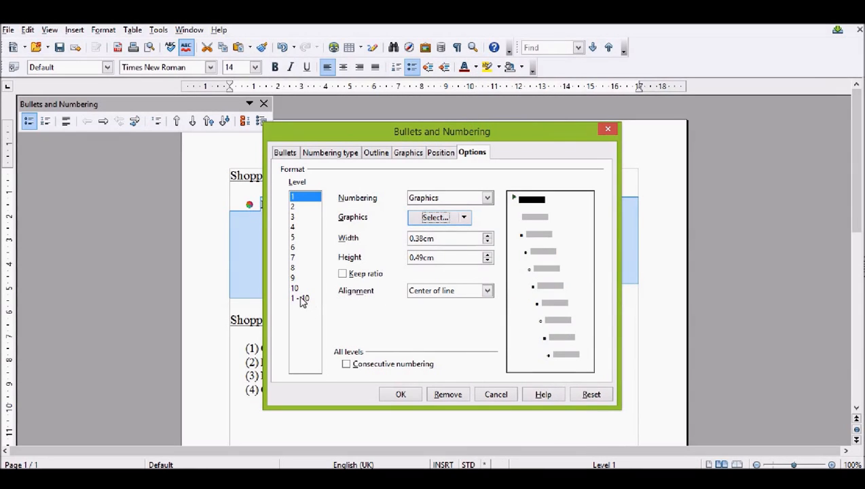
Step: Set Graphics numbering with the green arrow for levels 1–10 and confirm
left_click(301, 298)
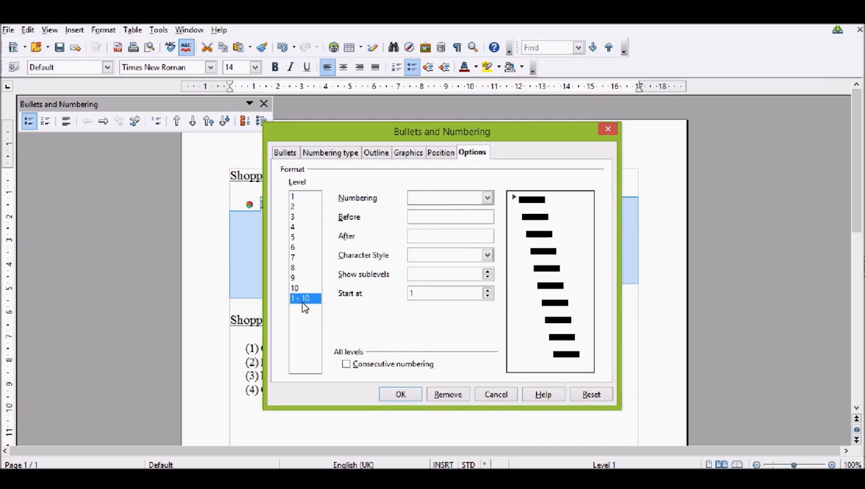
mouse_move(387, 134)
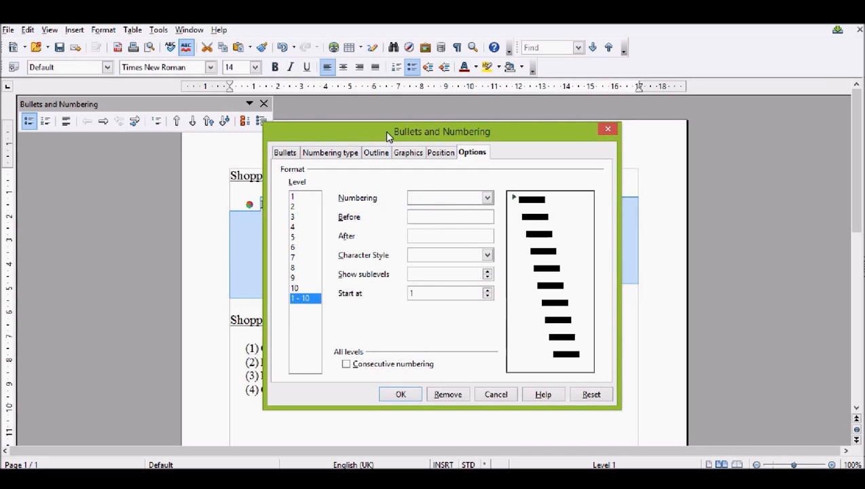
left_click_drag(441, 131, 524, 121)
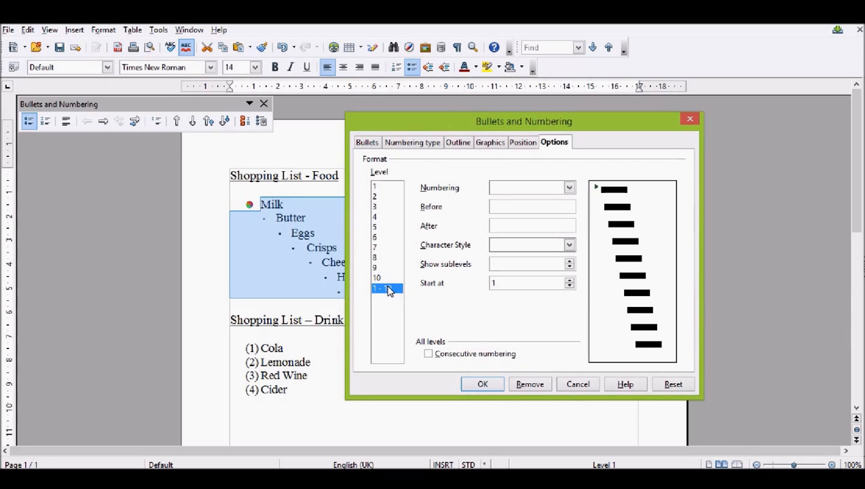
left_click(569, 187)
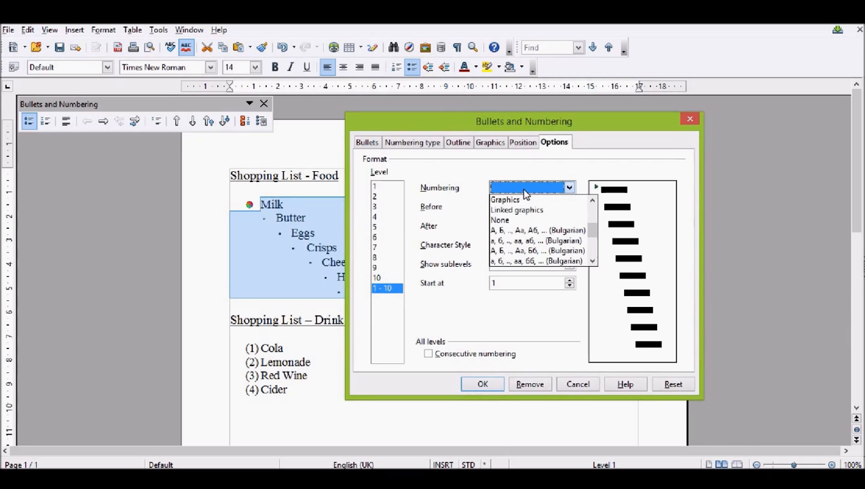
left_click(504, 199)
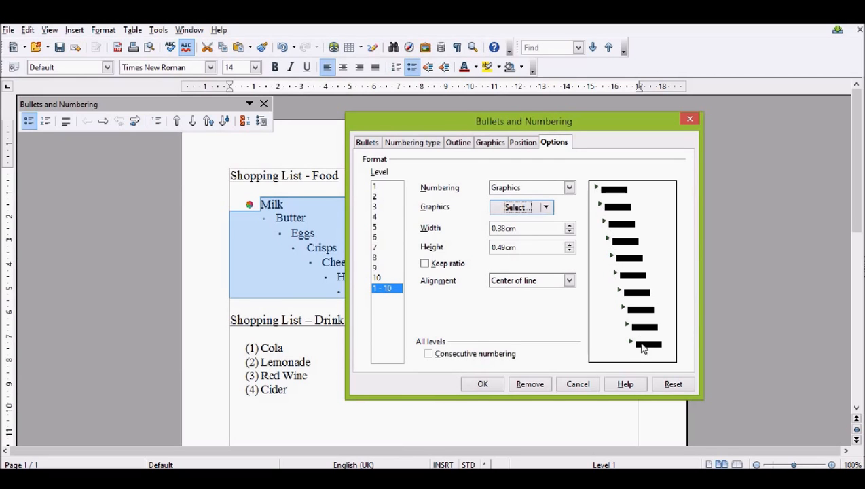
mouse_move(646, 357)
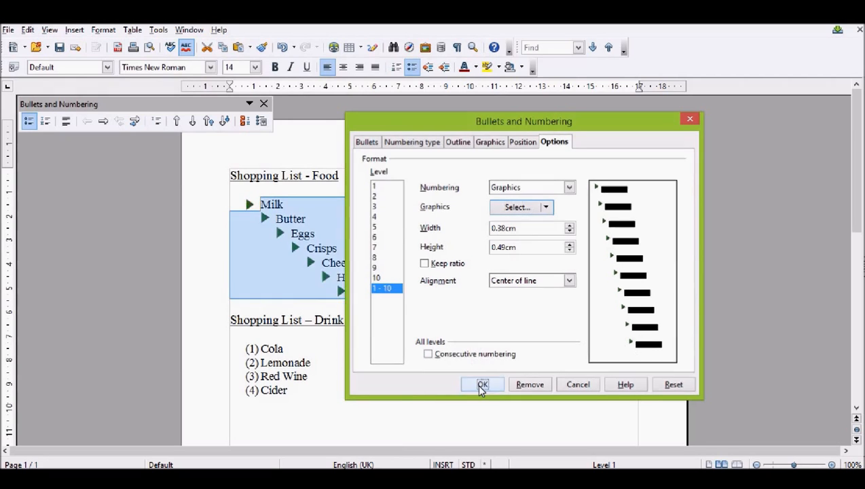
left_click(483, 385)
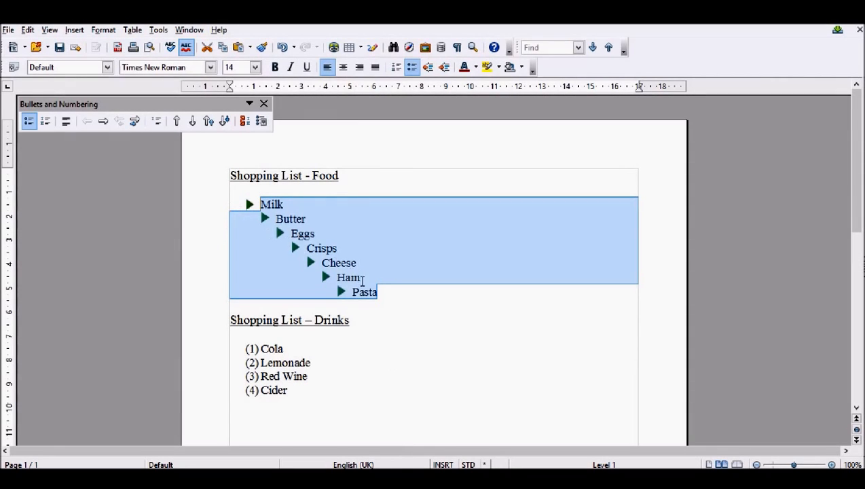
Step: Set the level 2 bullet to the blue arrow from the gallery in Bullets and Numbering
left_click(381, 292)
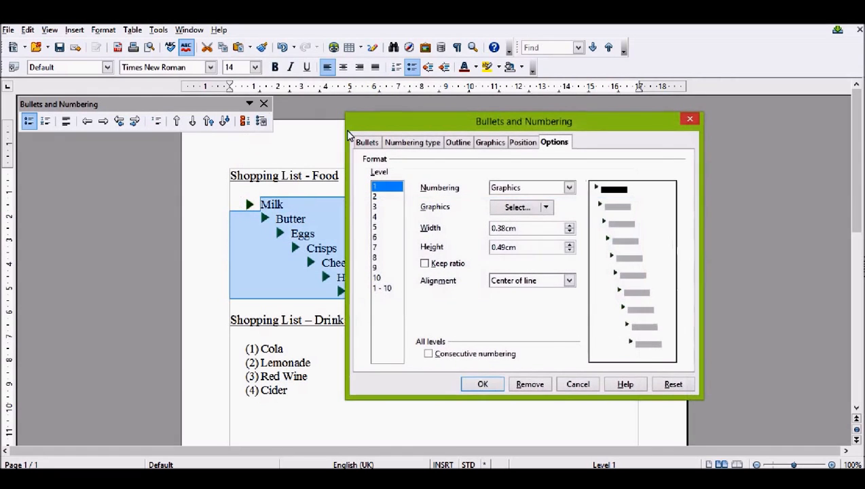
left_click(375, 196)
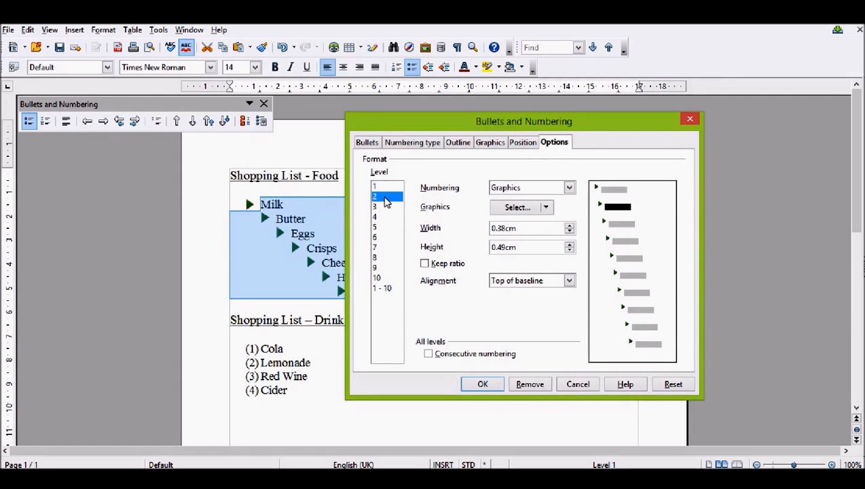
left_click(547, 207)
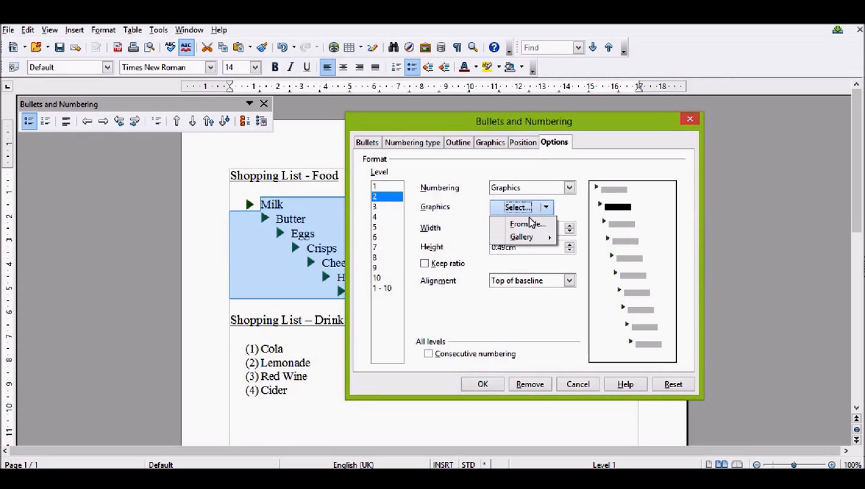
mouse_move(522, 236)
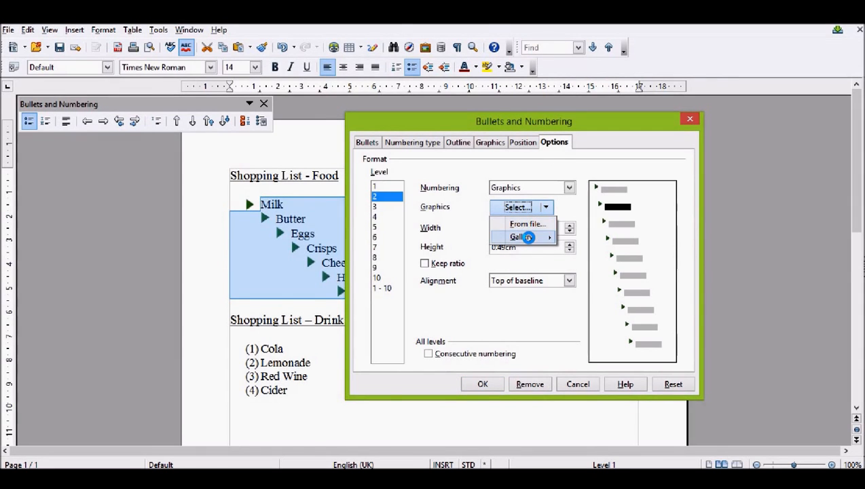
left_click(519, 237)
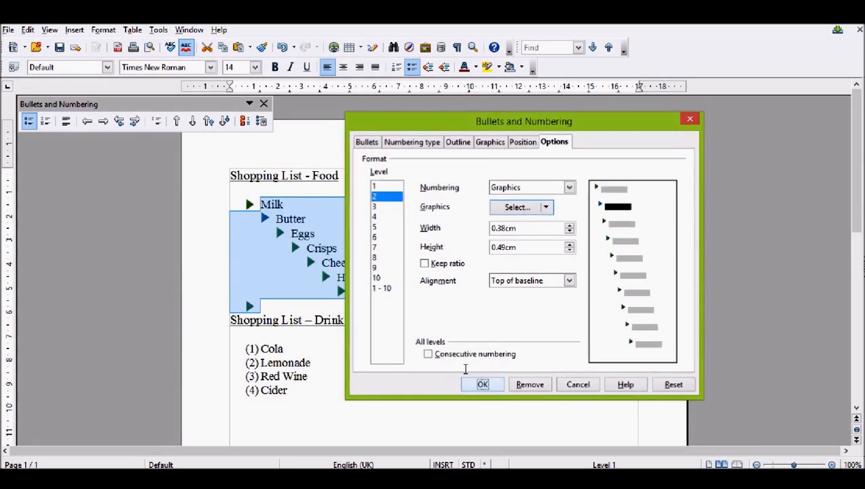
left_click(482, 384)
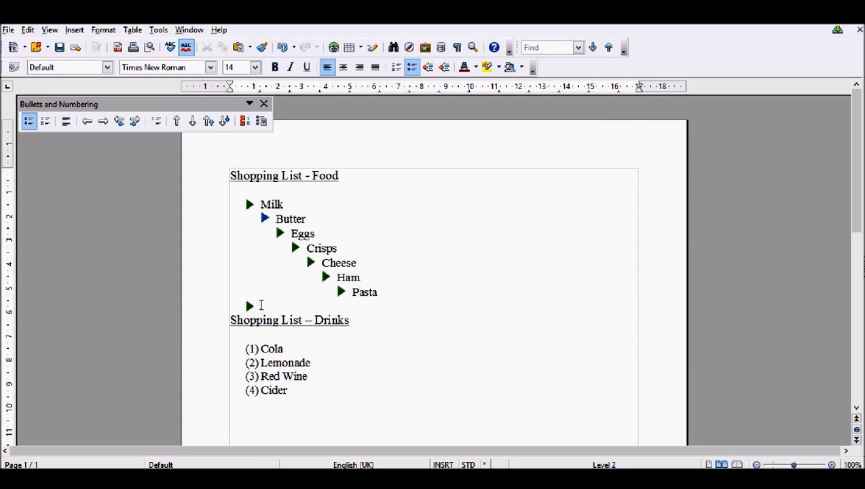
left_click(276, 219)
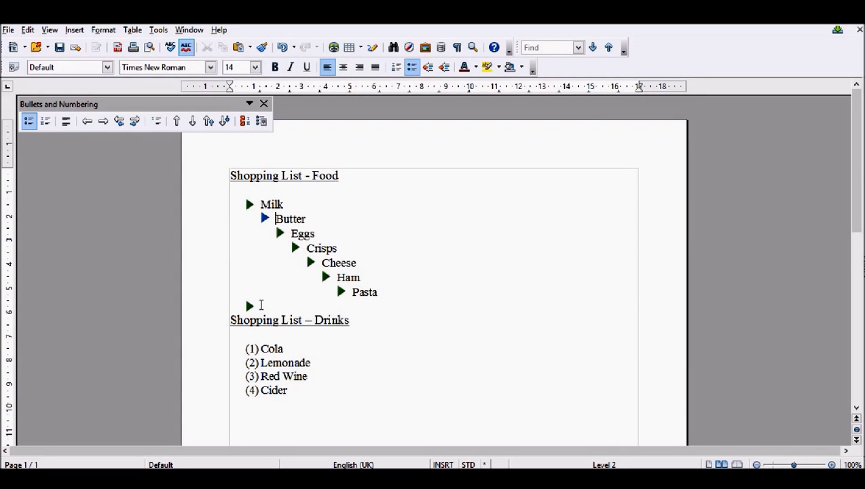